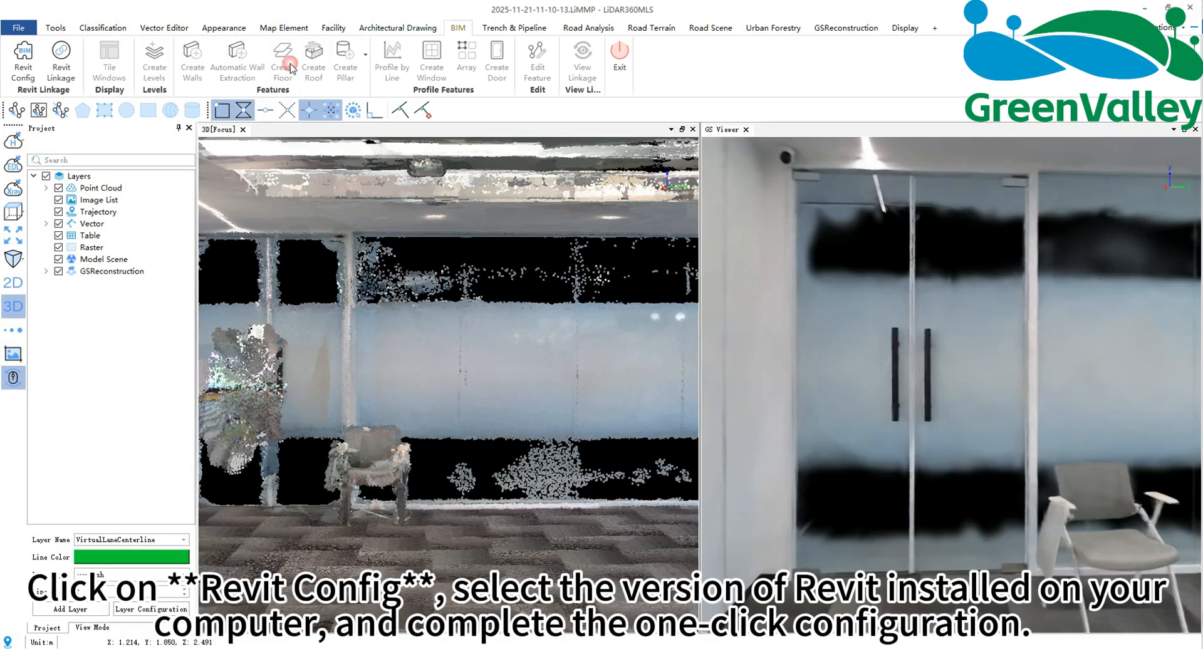
Configure LiDAR360MLS to link with the detected Revit 2024 installation
left_click(23, 58)
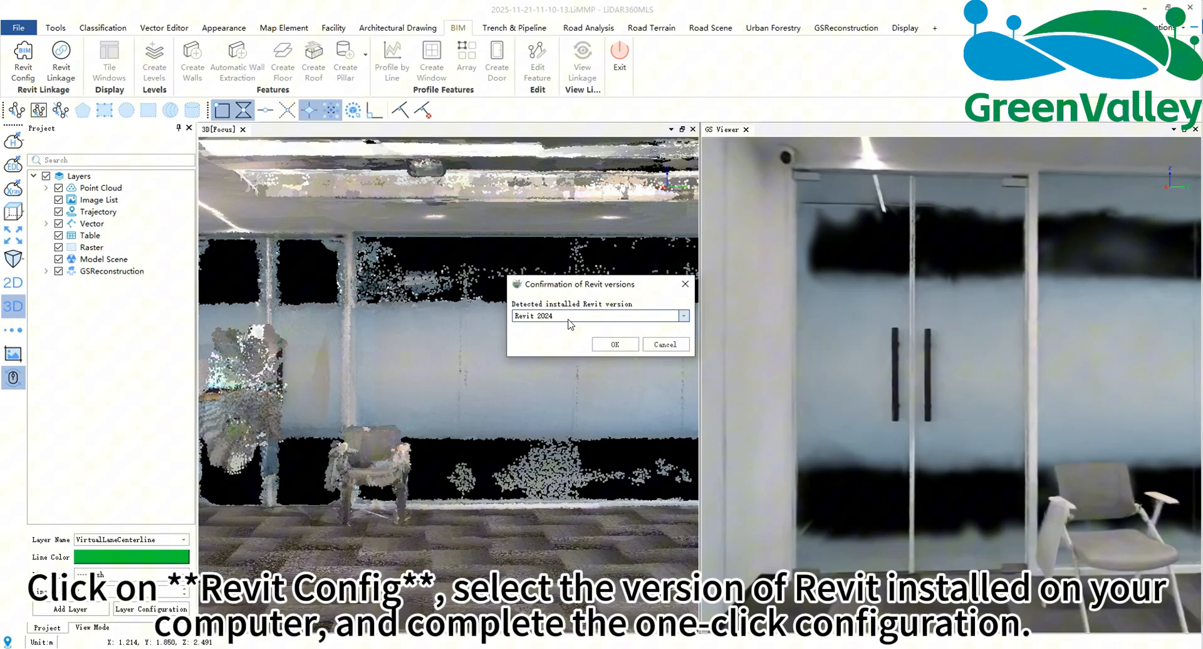
left_click(614, 344)
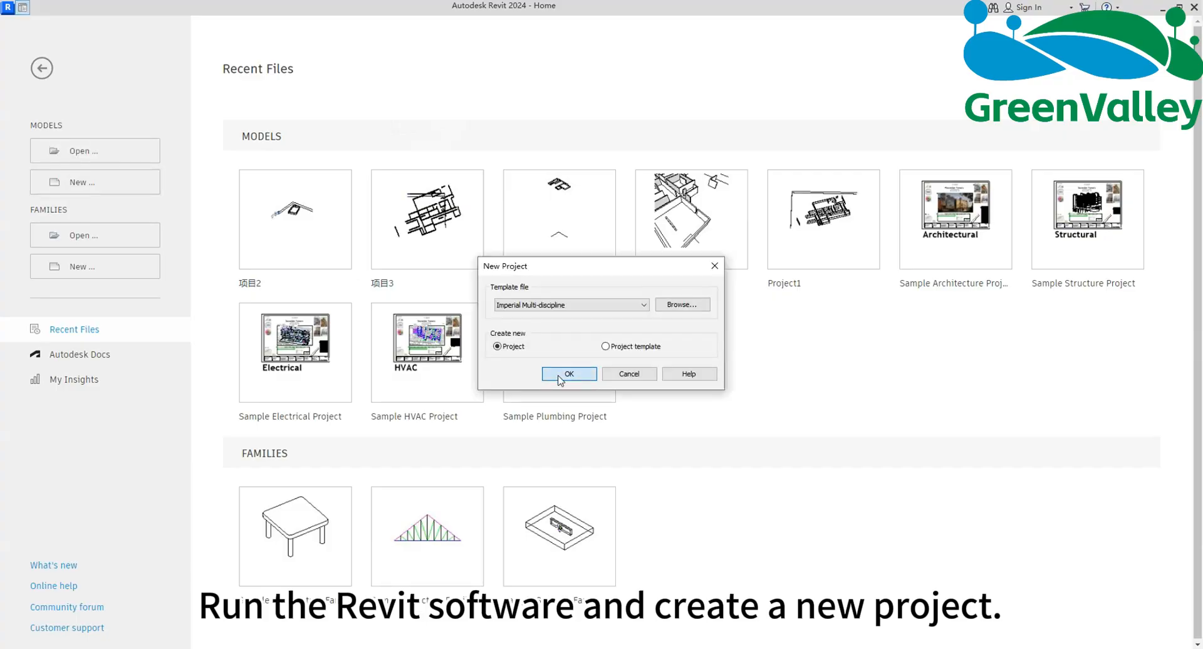
Create an Imperial Multi-discipline Revit project and link it beside the LiDAR360MLS scene
left_click(569, 374)
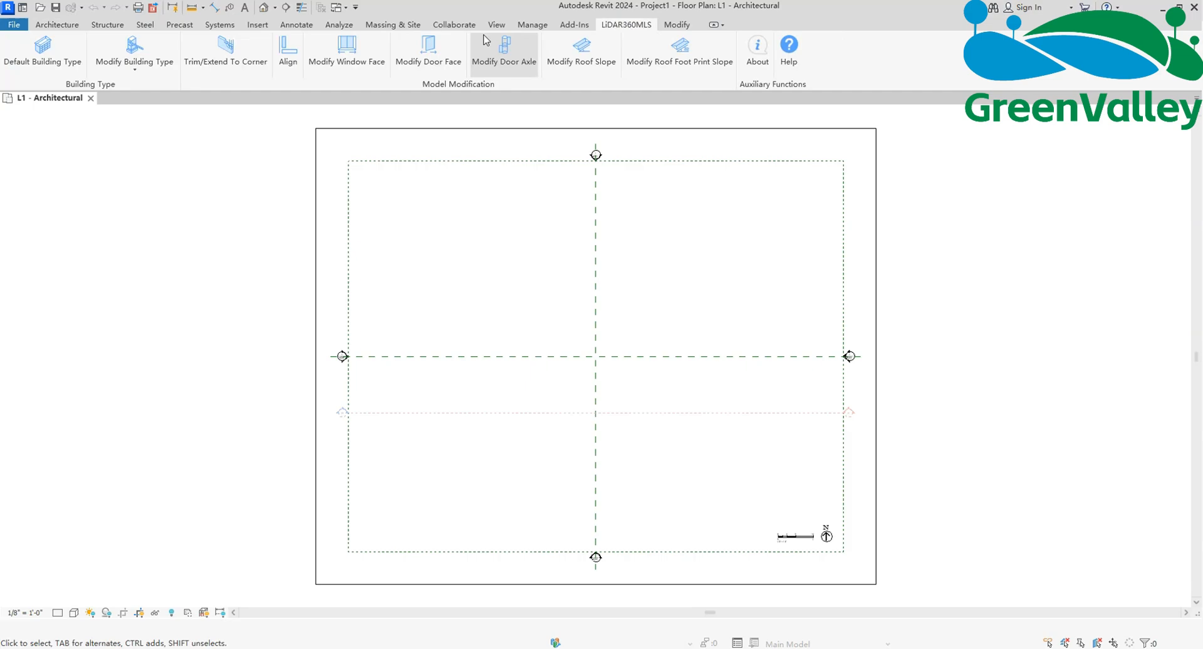
left_click(496, 23)
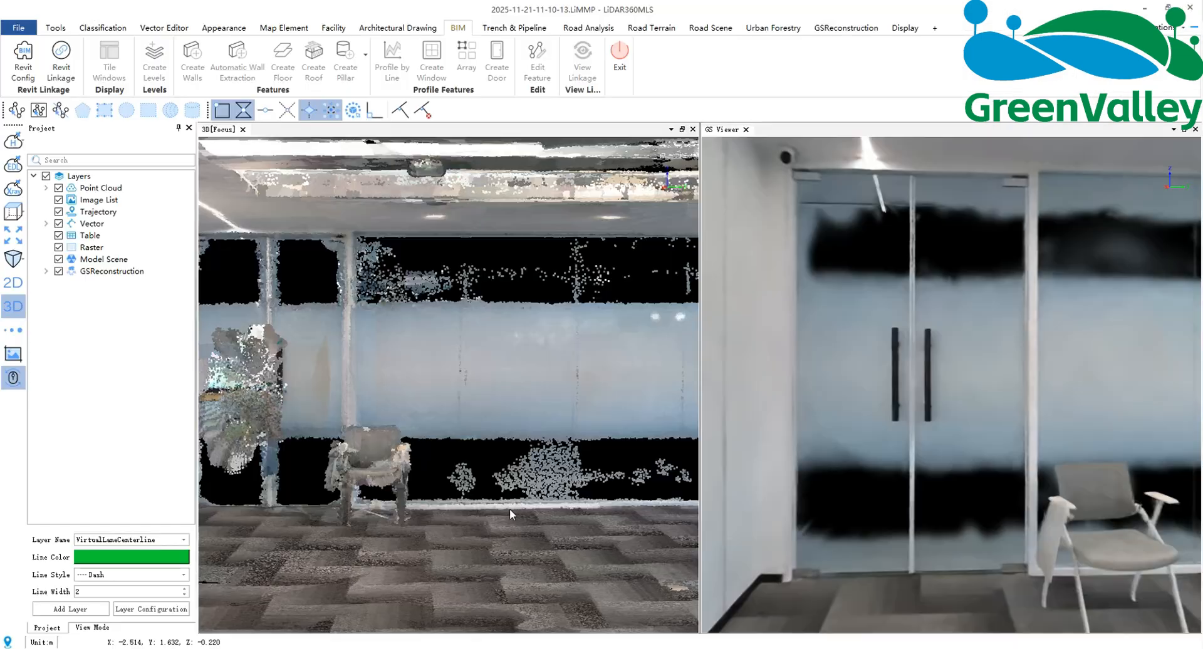
left_click(61, 62)
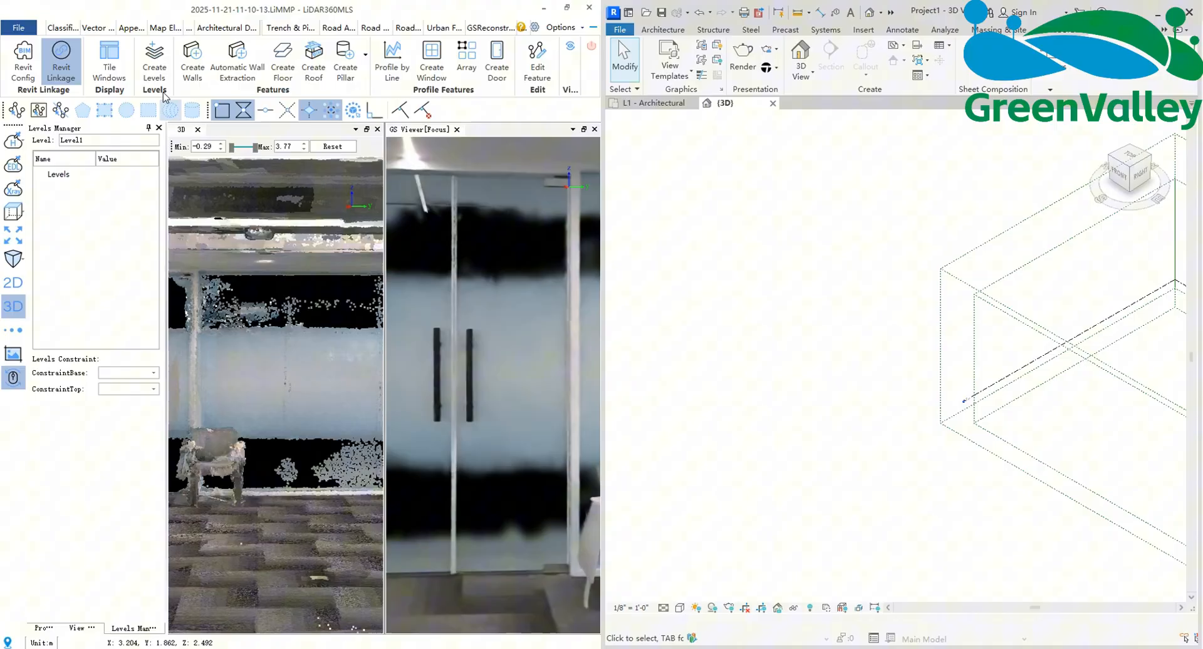
Cut a room cross section and add Level1 at -0.21 and Level2 at 2.49
left_click(153, 50)
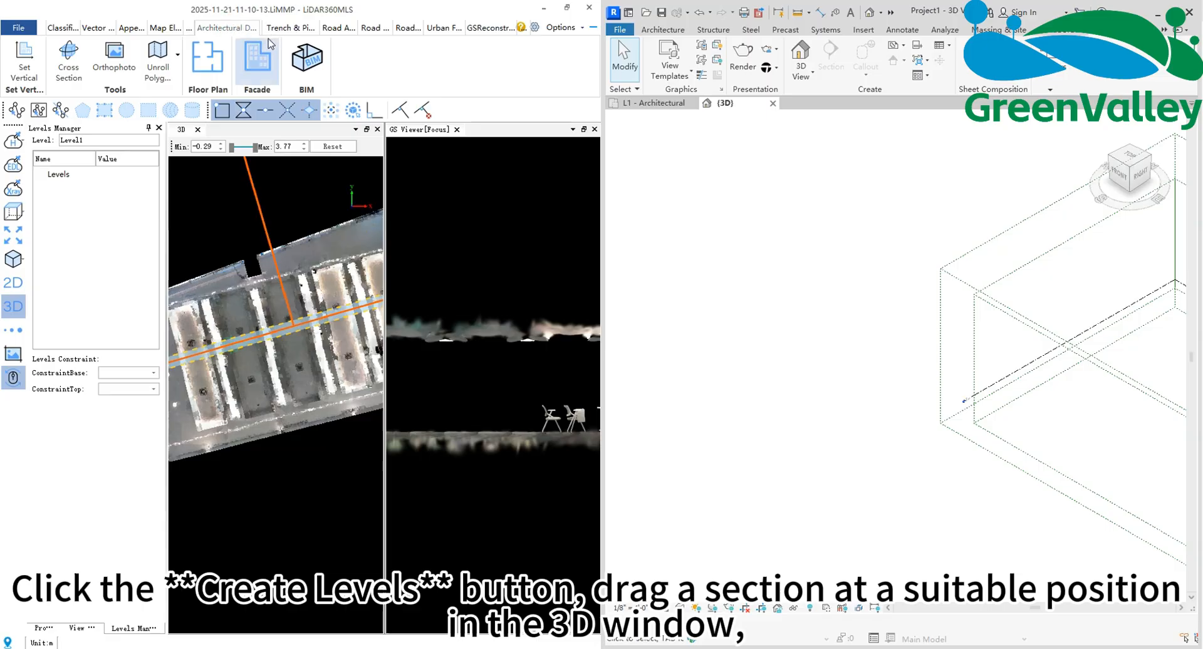
left_click(225, 27)
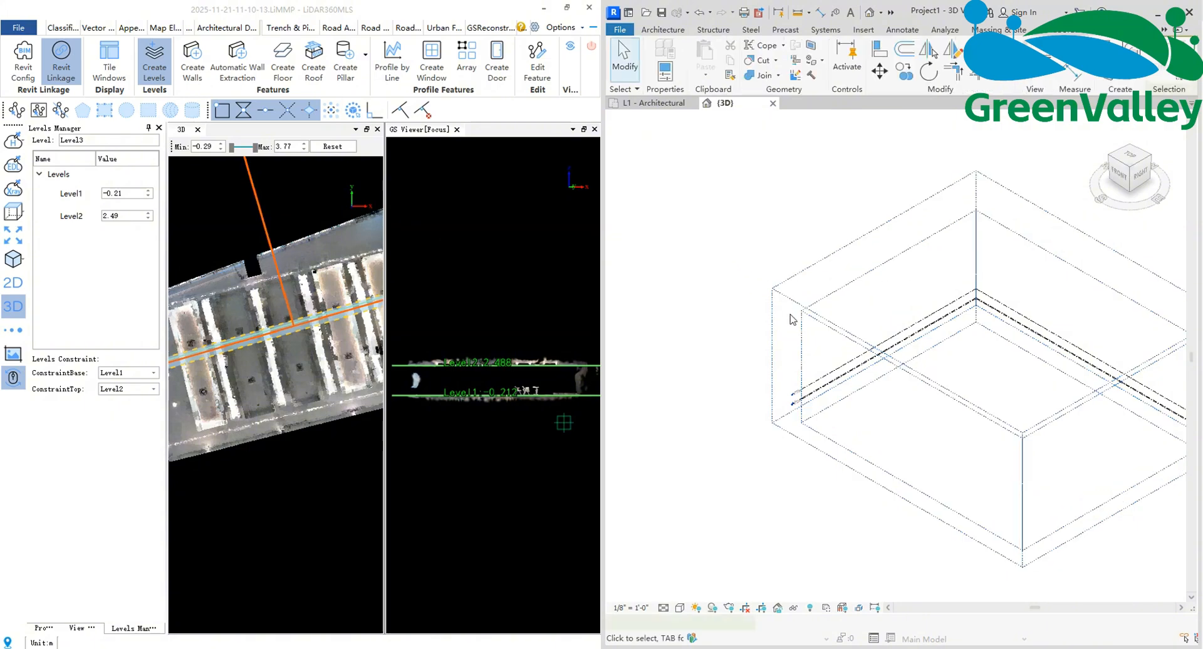
left_click(902, 29)
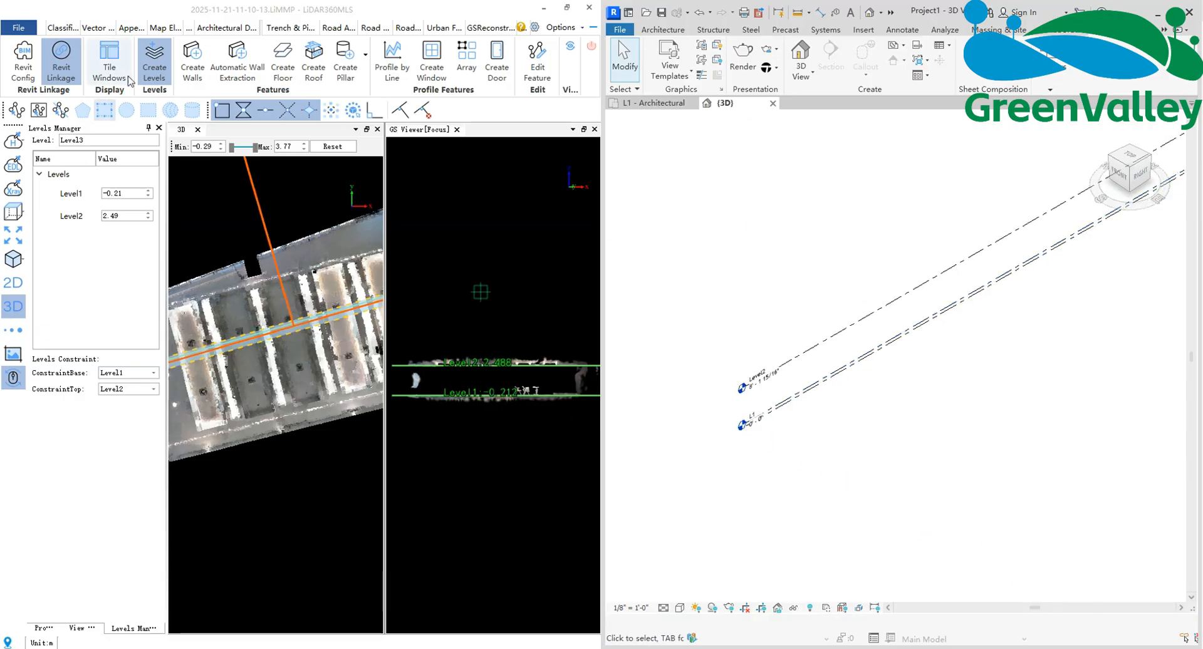
left_click(195, 62)
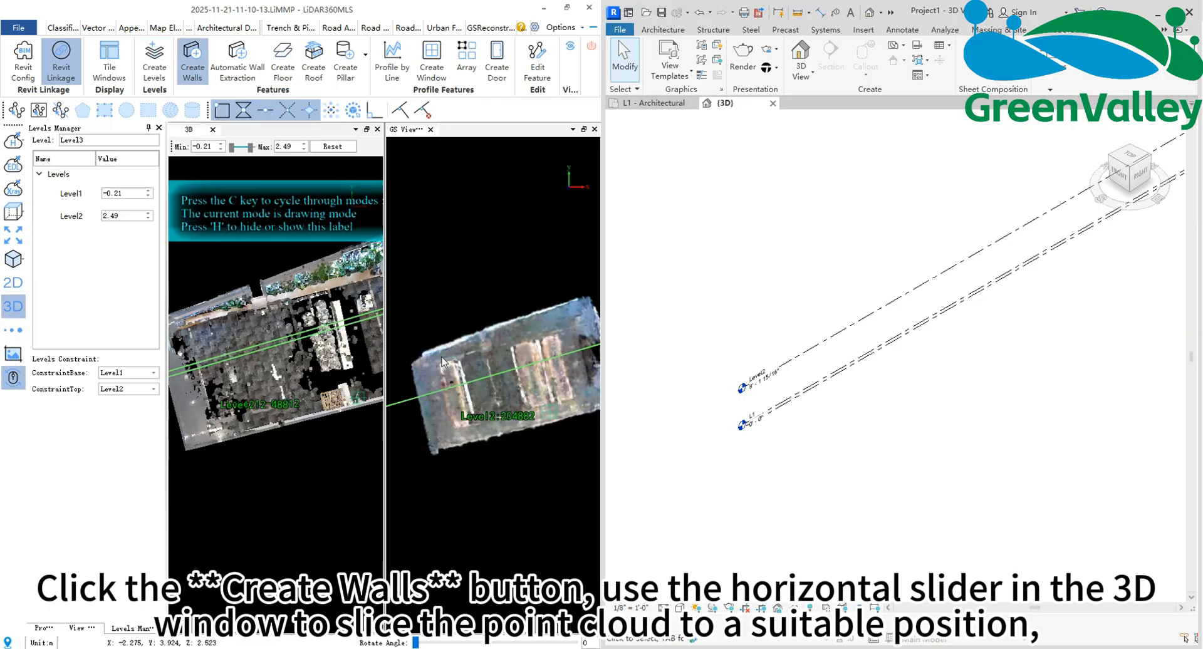
Narrow the point cloud slice to a thin wall-height band and start tracing the wall outline
left_click_drag(255, 147, 239, 147)
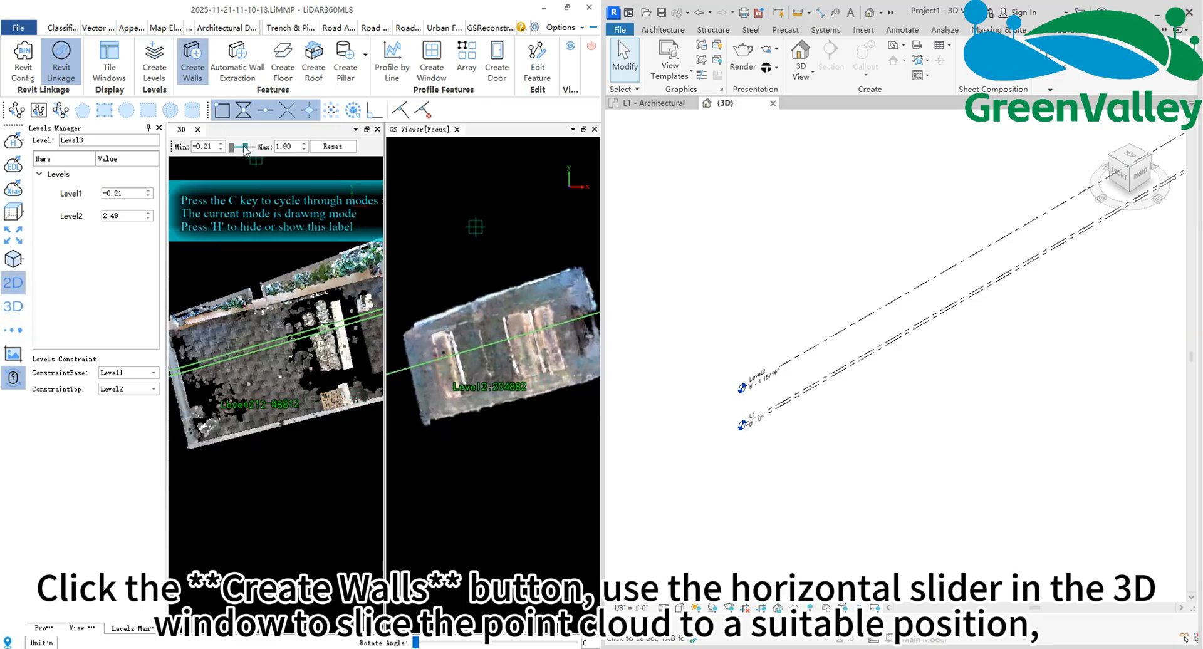
left_click_drag(242, 147, 239, 146)
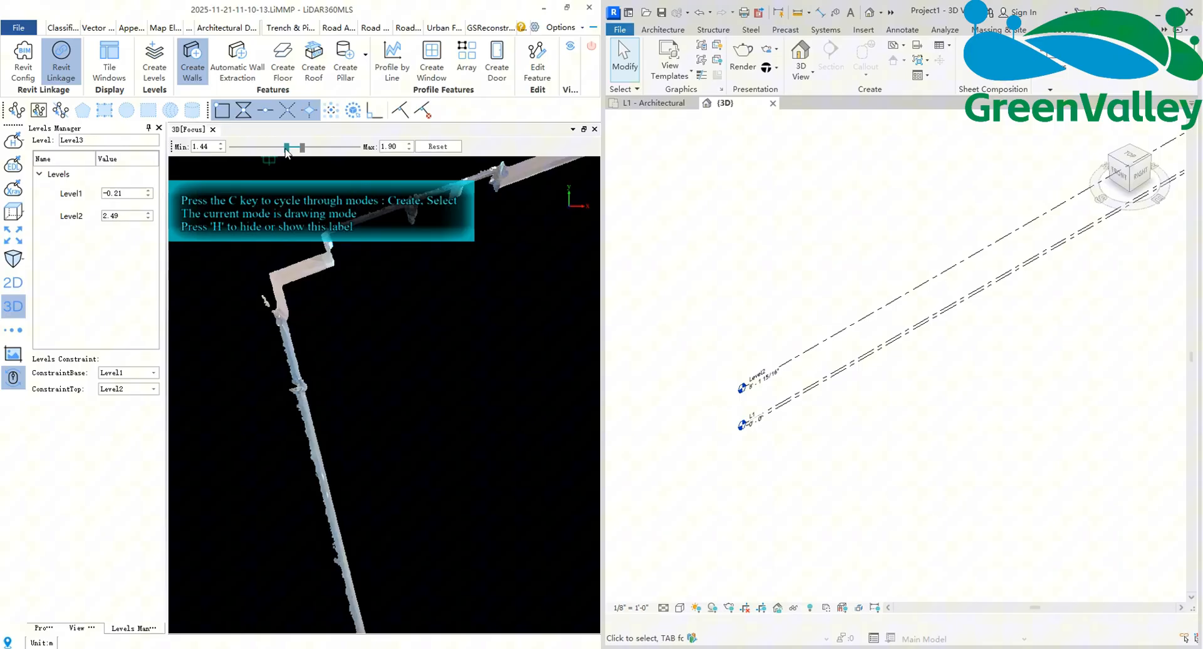
left_click_drag(286, 146, 297, 146)
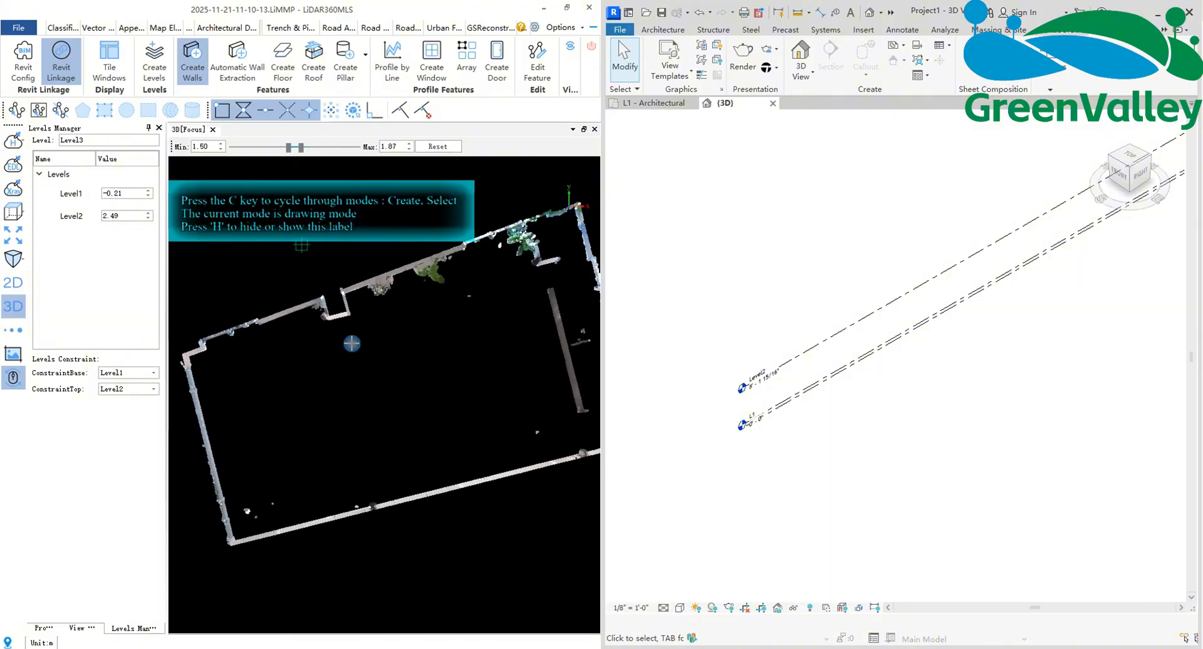
left_click_drag(286, 146, 295, 147)
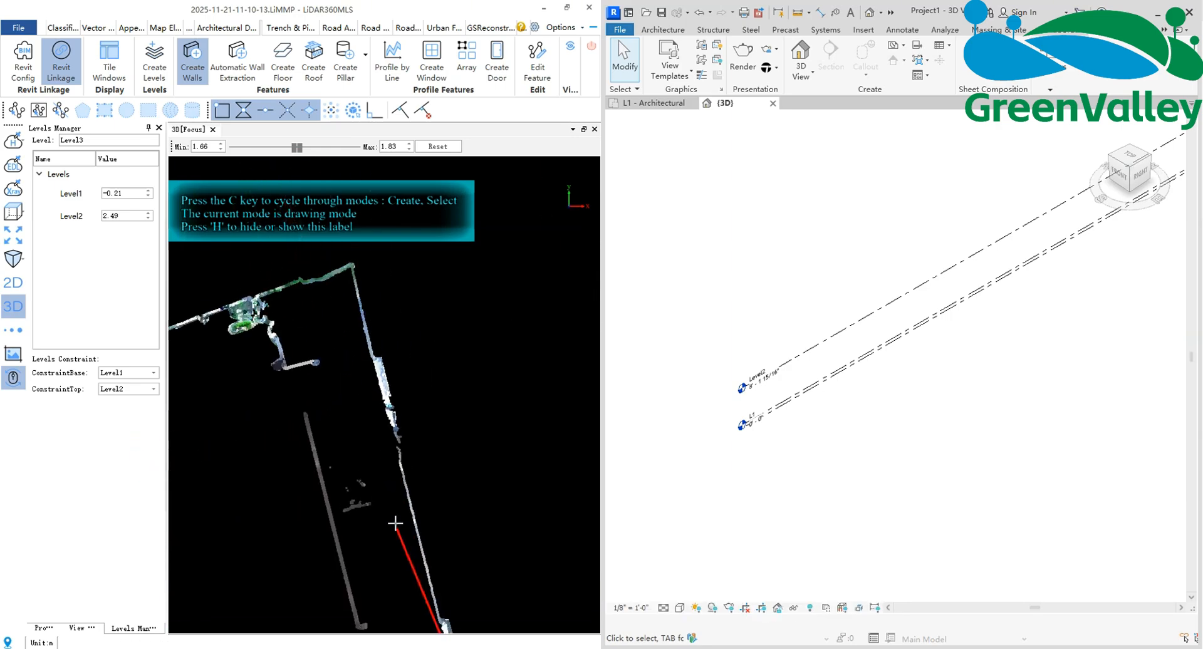
left_click(351, 266)
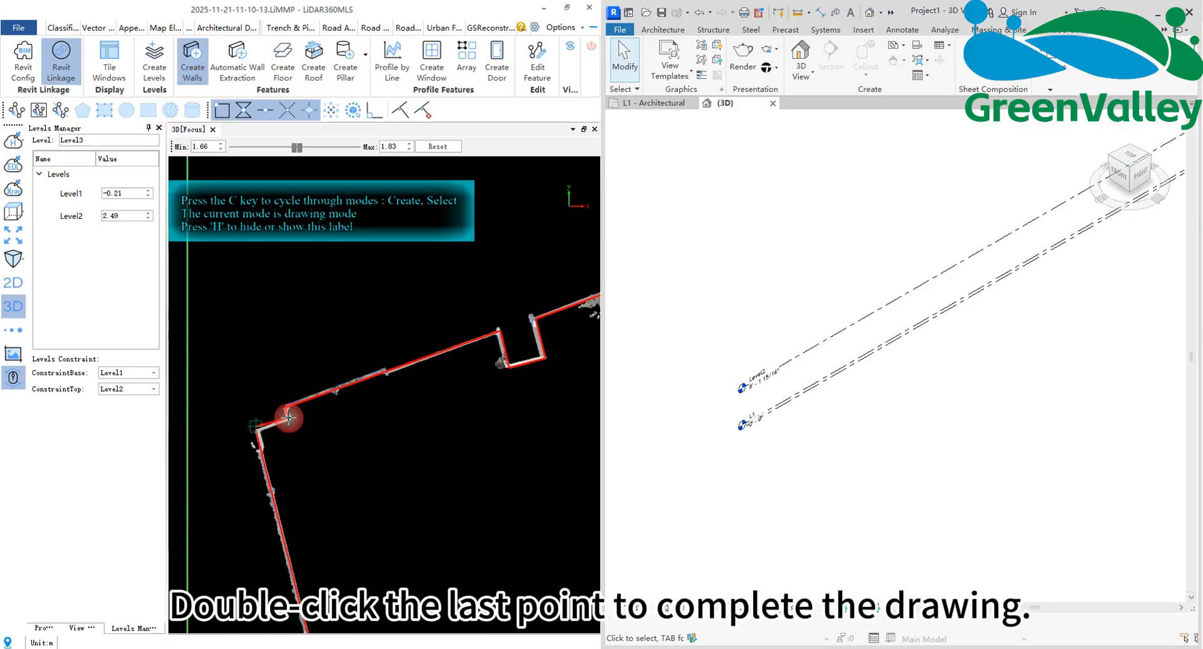
Close the wall polyline at its last point so Revit generates the room walls
double_click(255, 428)
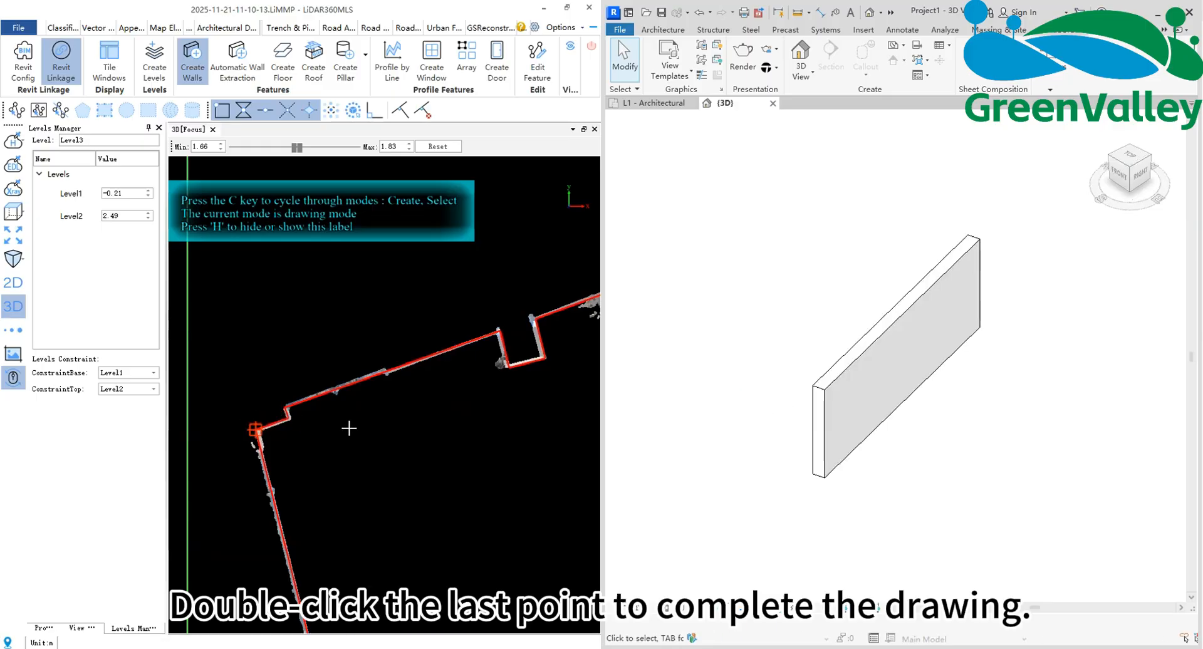
double_click(256, 430)
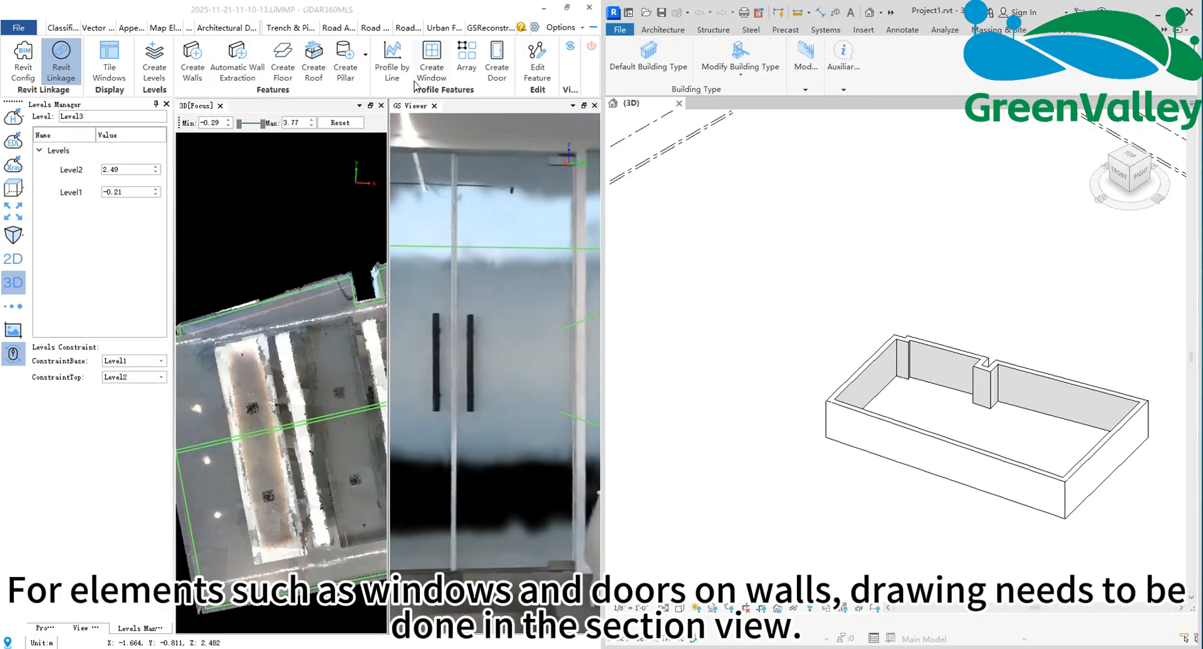
Outline window rectangles on a back-view wall section to place windows in Revit
left_click(392, 61)
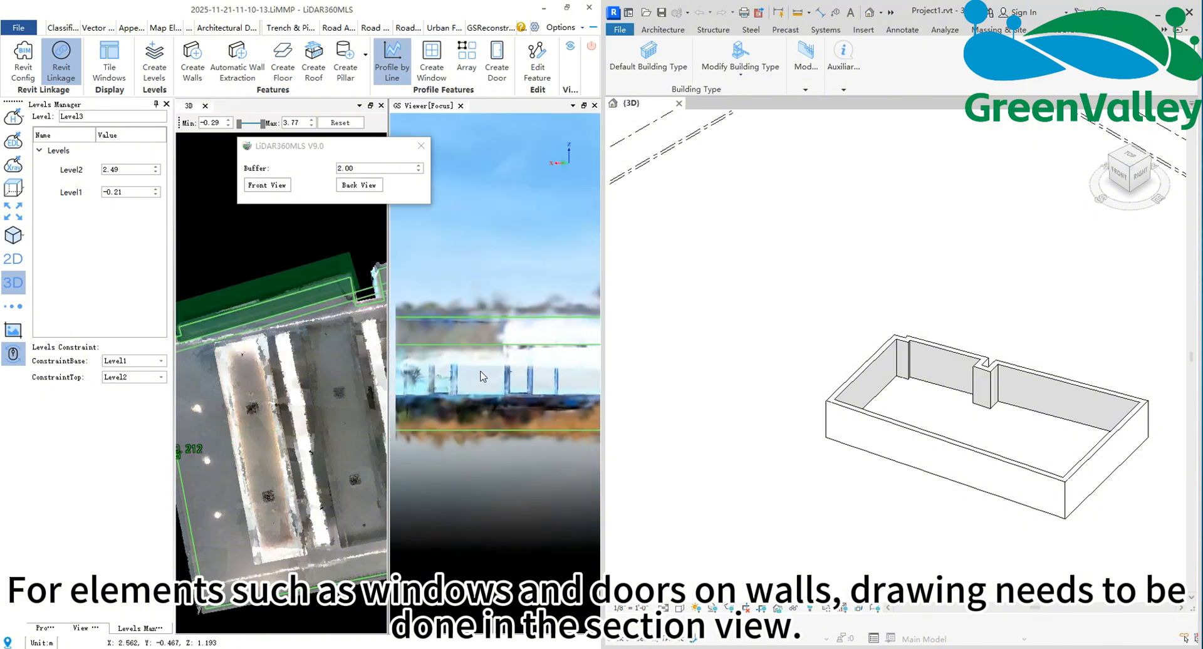
left_click(358, 185)
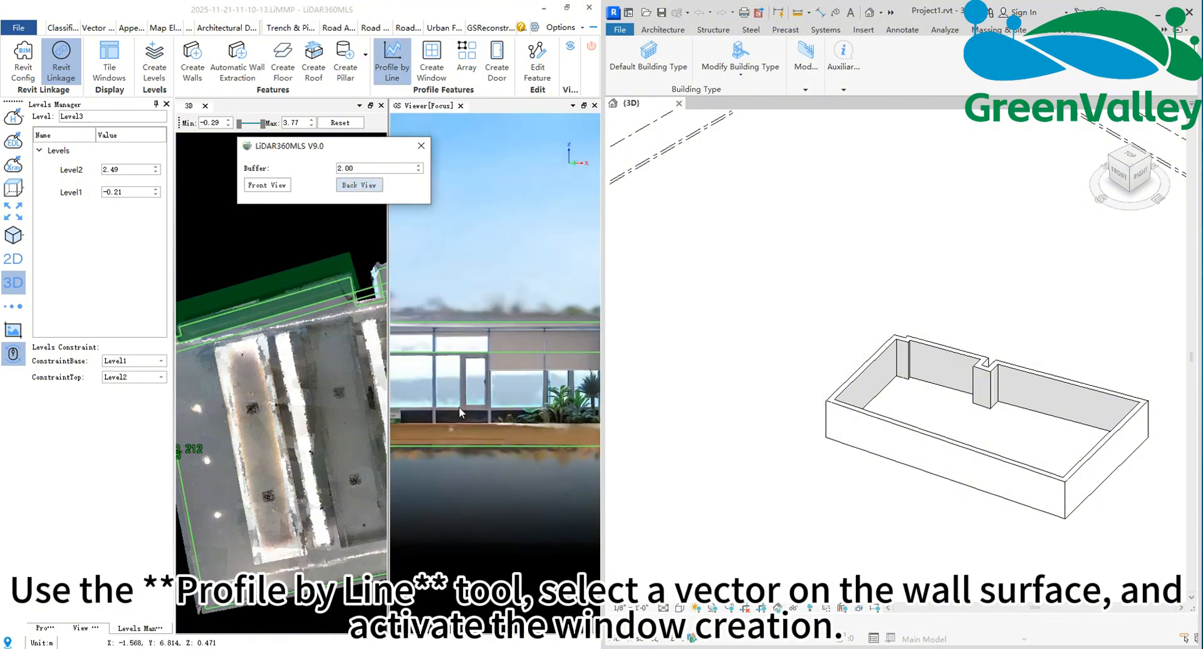
left_click(358, 184)
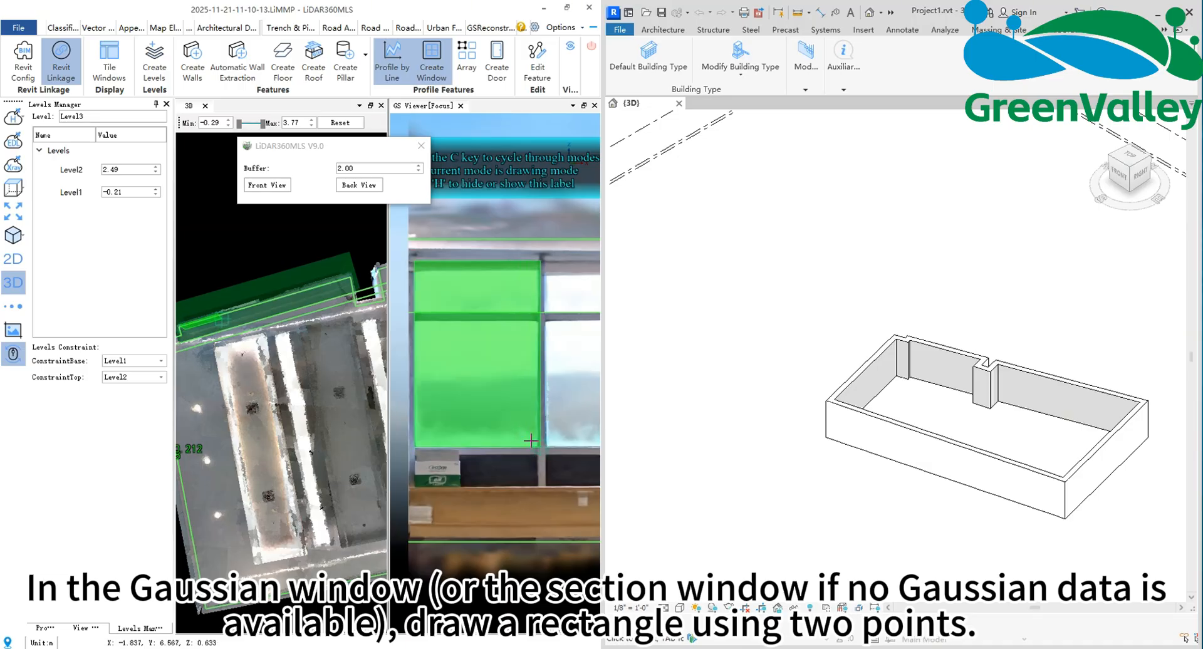
left_click_drag(479, 279, 532, 441)
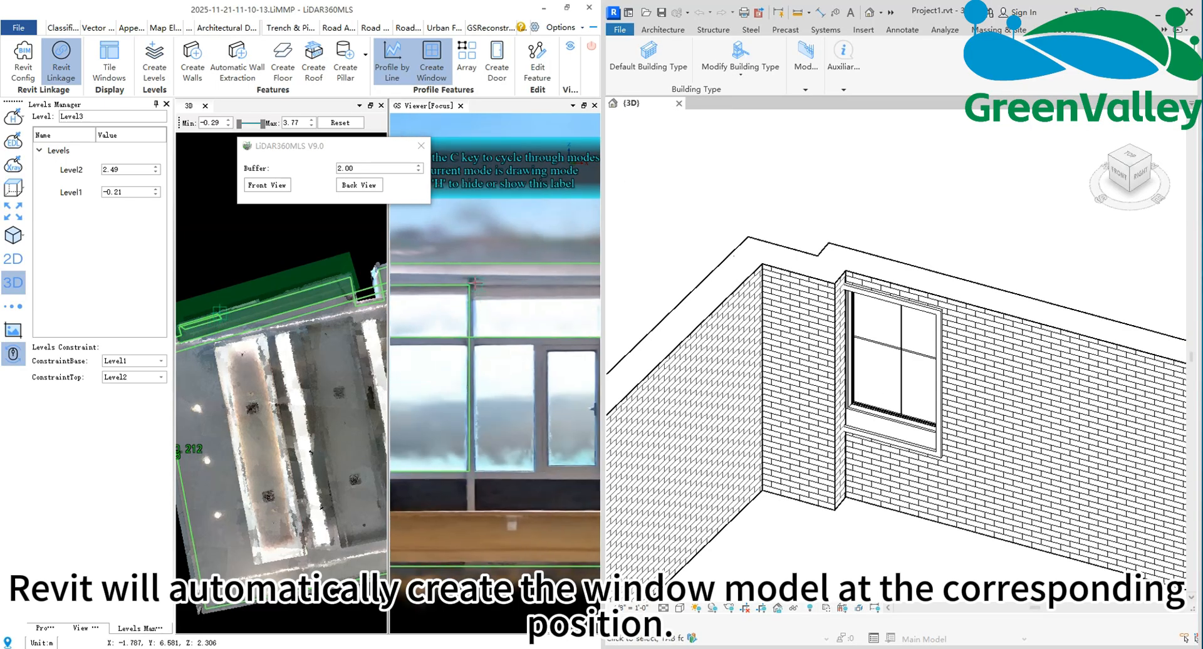
left_click(493, 359)
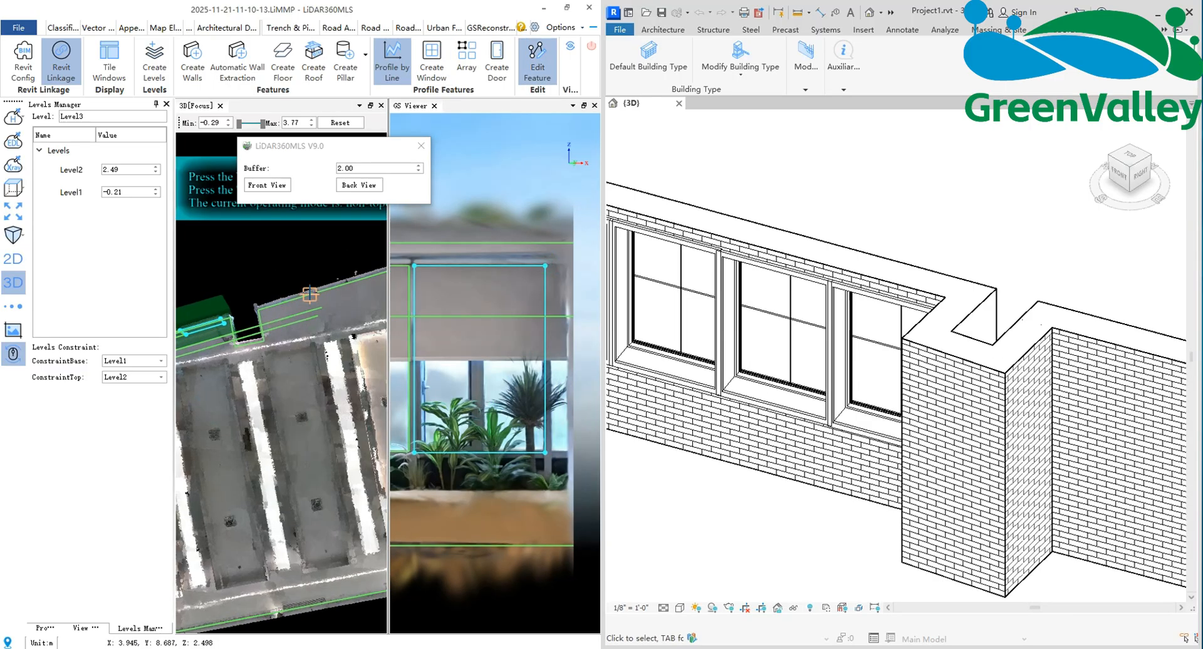
Flip the wall profile to Back View and bring up the Array spacing settings
left_click(357, 185)
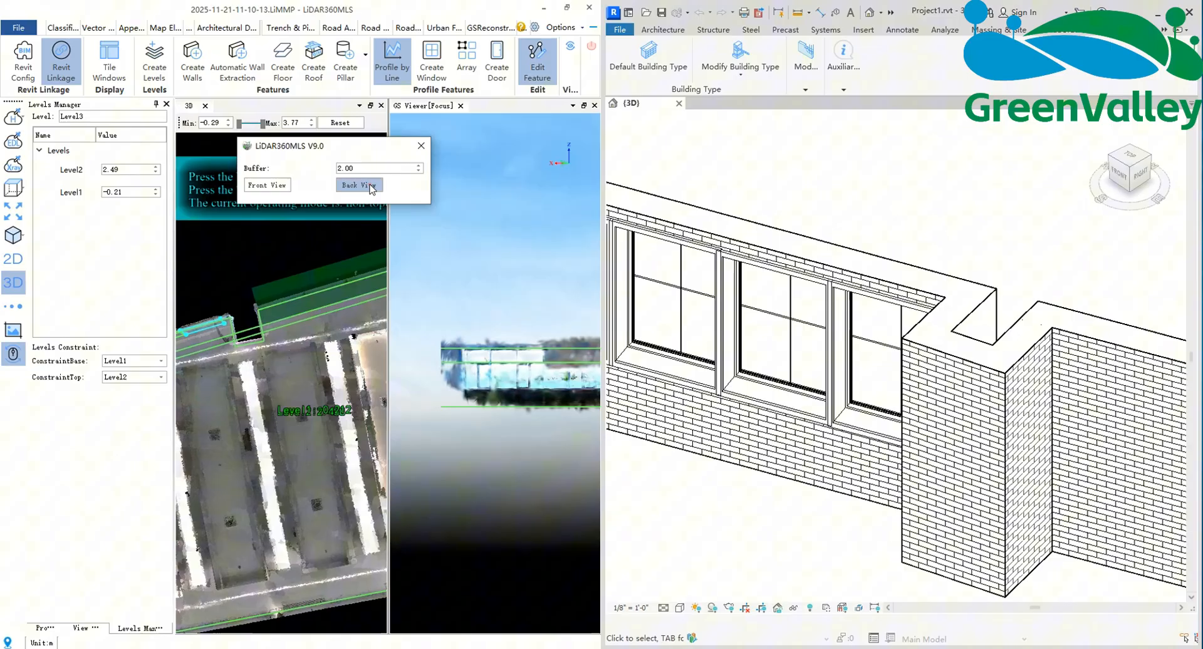
left_click(359, 185)
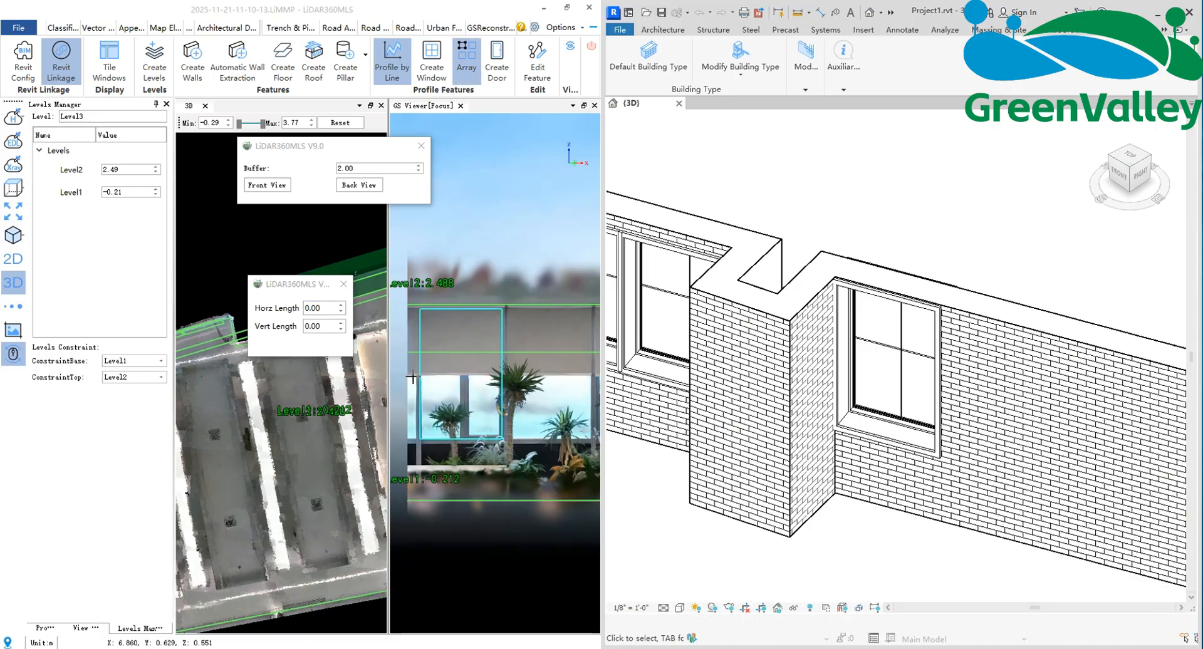
Drag across the section to array the window along the walls
left_click_drag(420, 309, 499, 440)
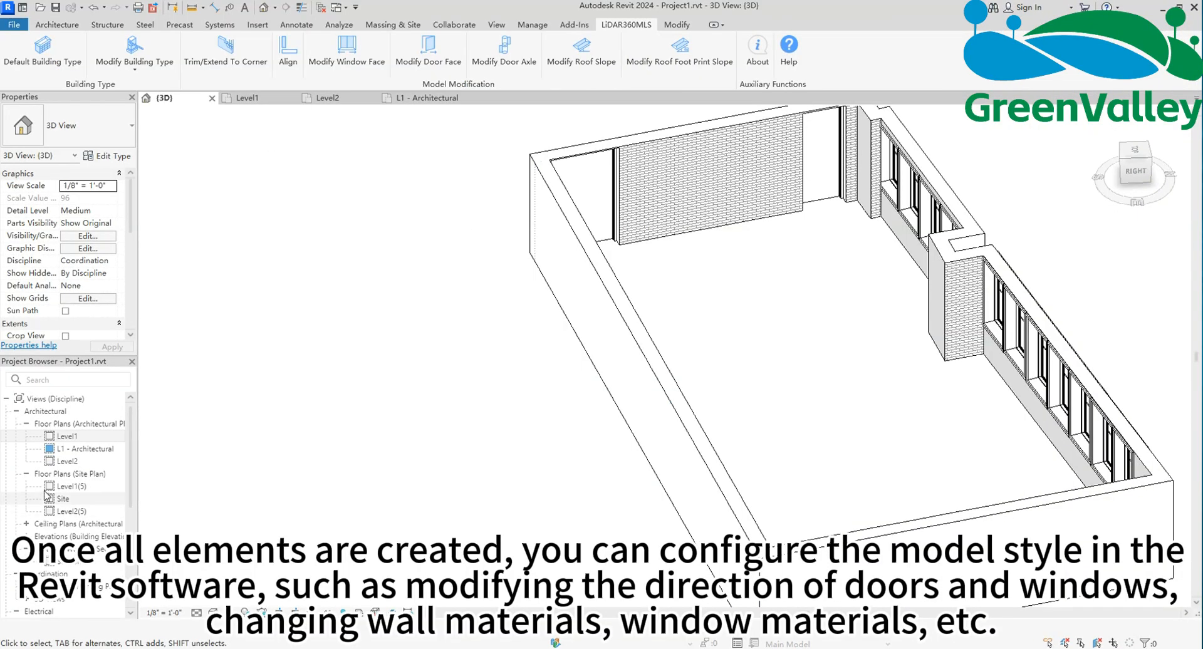
Flip the facing of the corner windows from the Level1 plan and check them in 3D
double_click(68, 437)
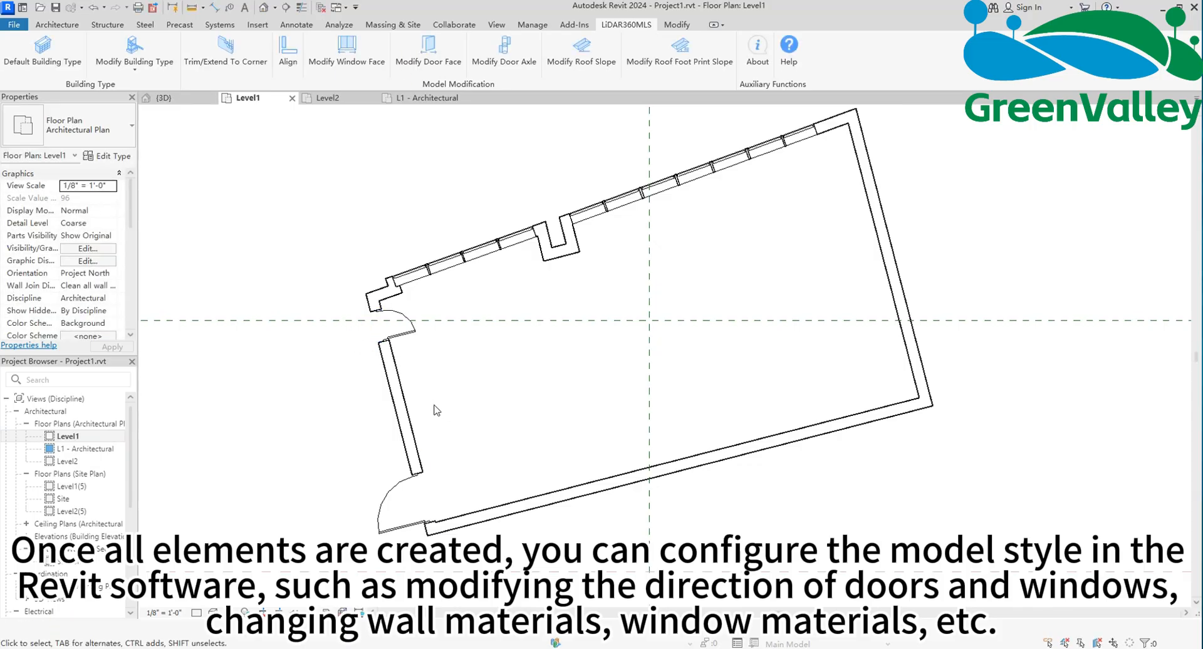
mouse_move(398, 505)
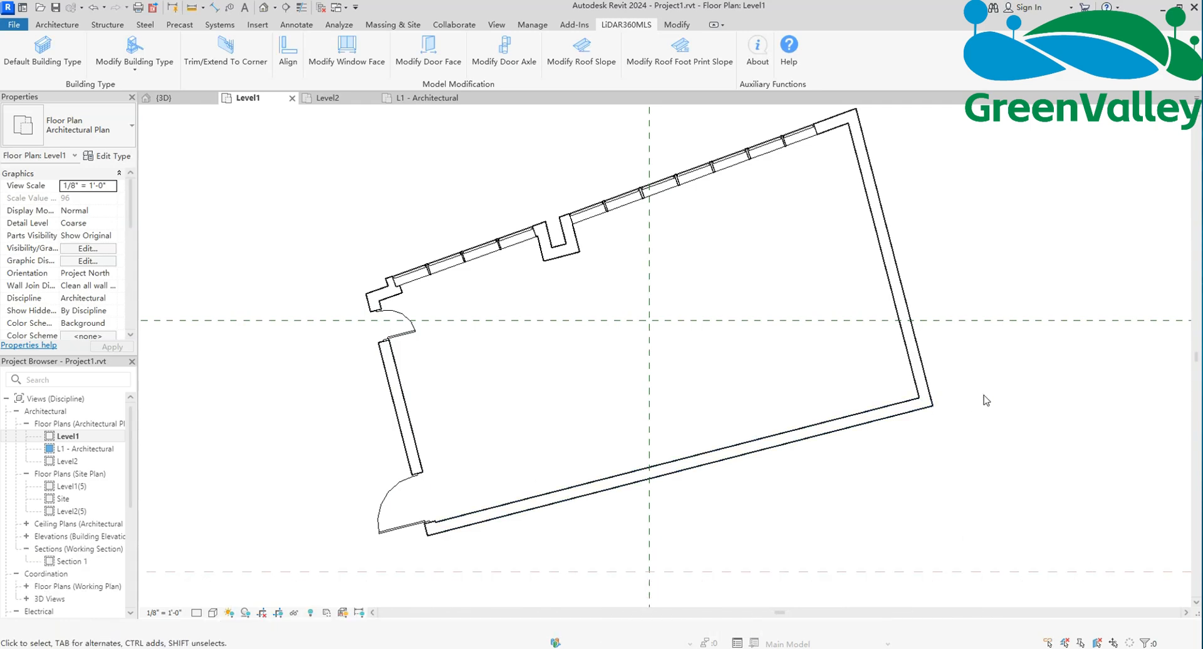
left_click(346, 50)
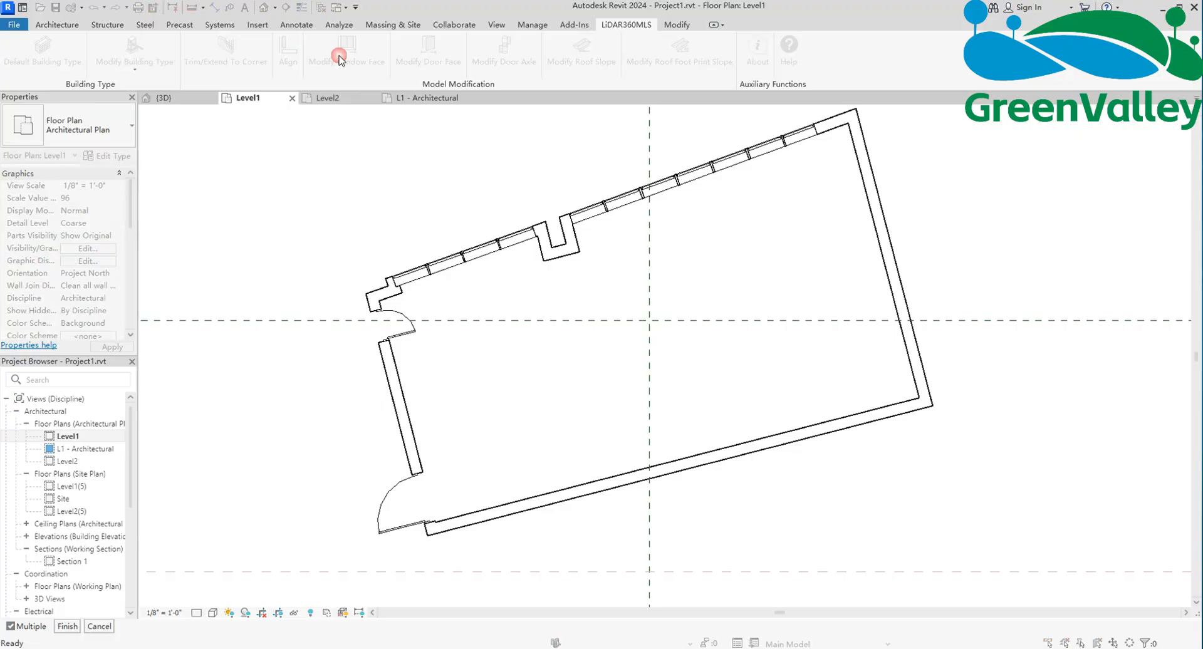
mouse_move(409, 277)
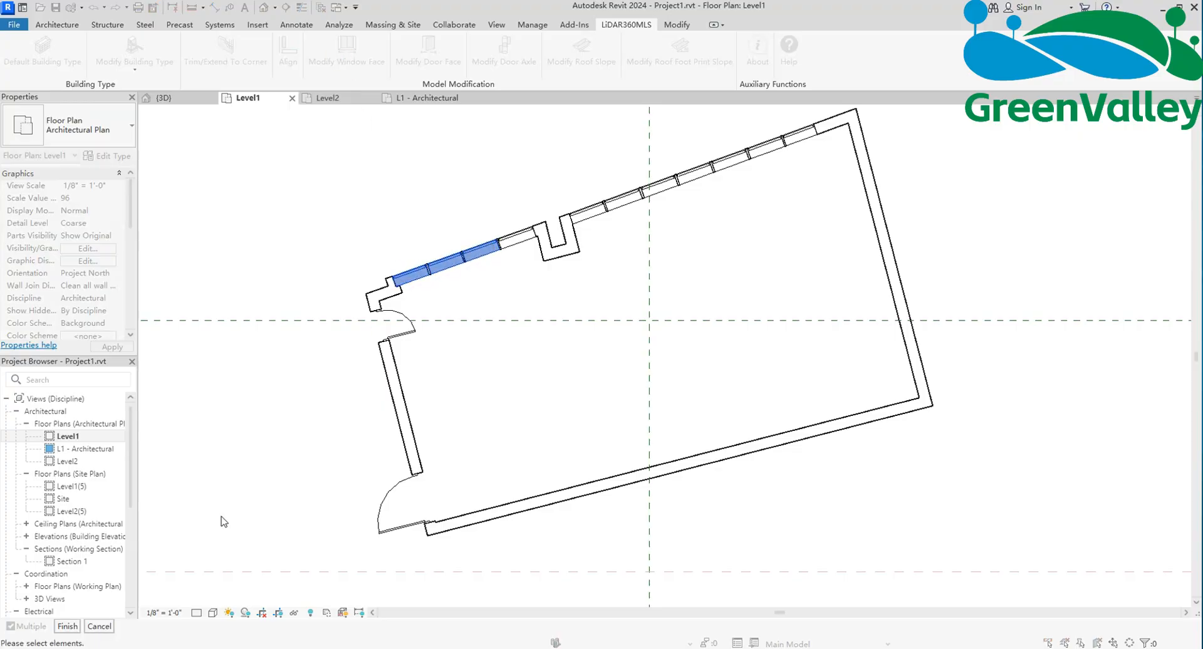
left_click(452, 318)
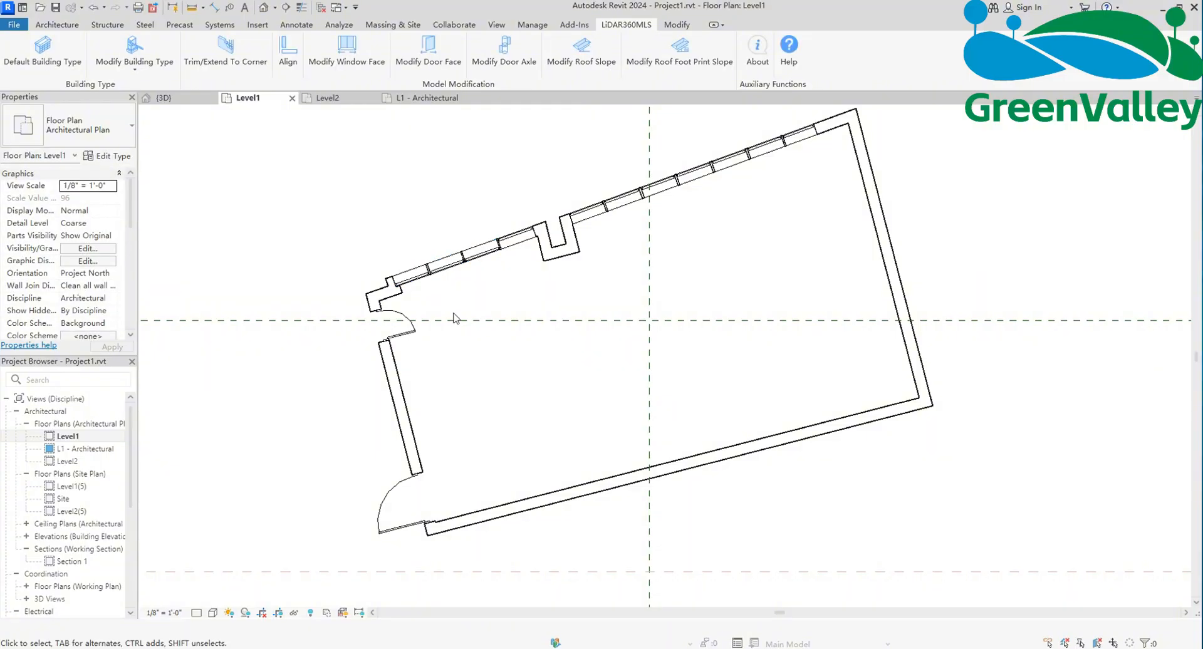
left_click(163, 98)
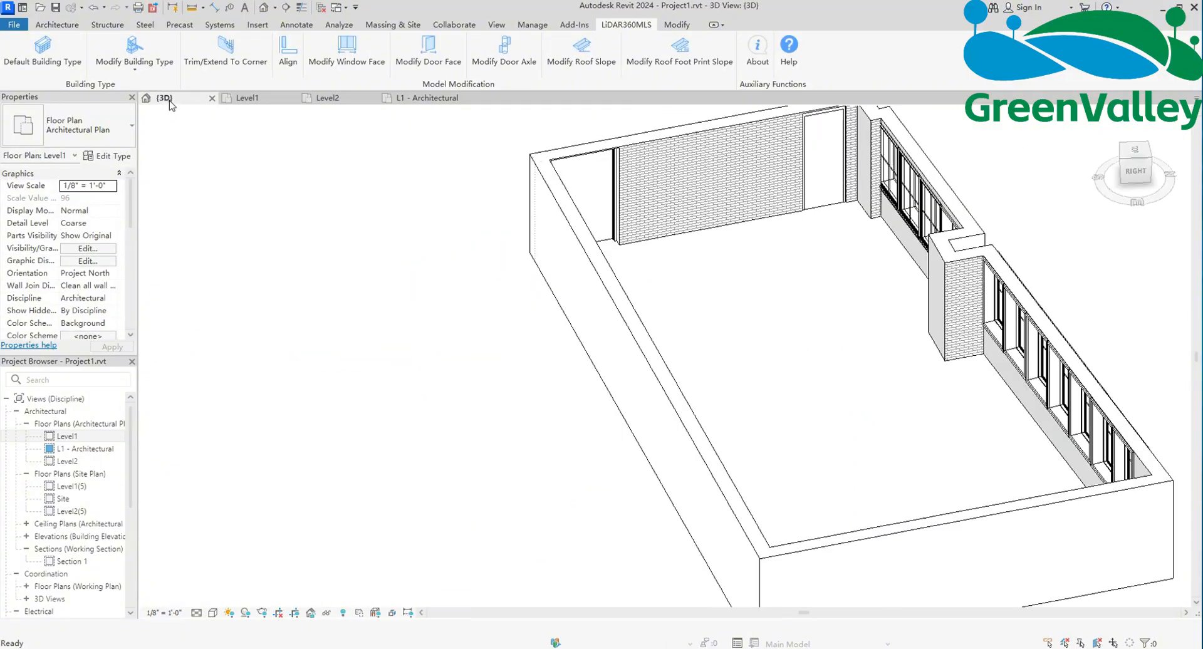